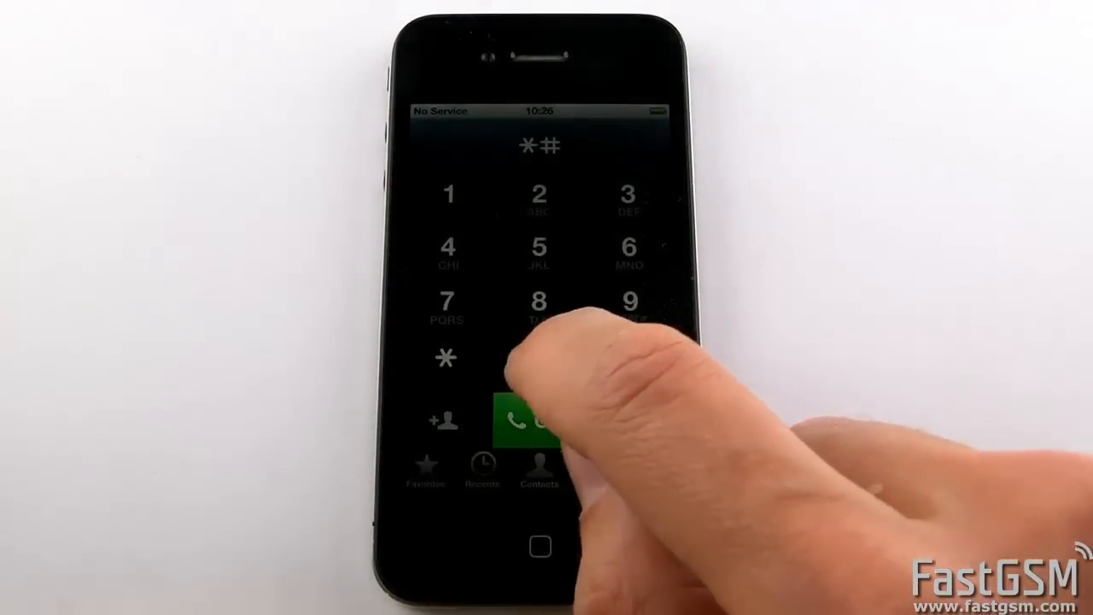
# Finish dialing the IMEI reveal code and go to the My Account login page
pyautogui.click(526, 435)
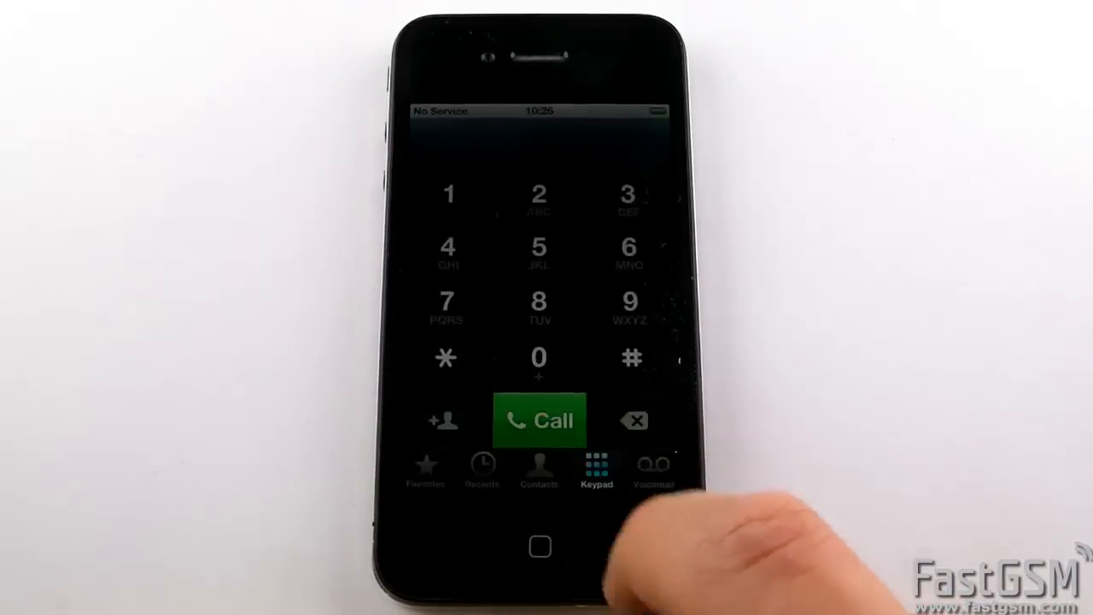
pyautogui.click(540, 544)
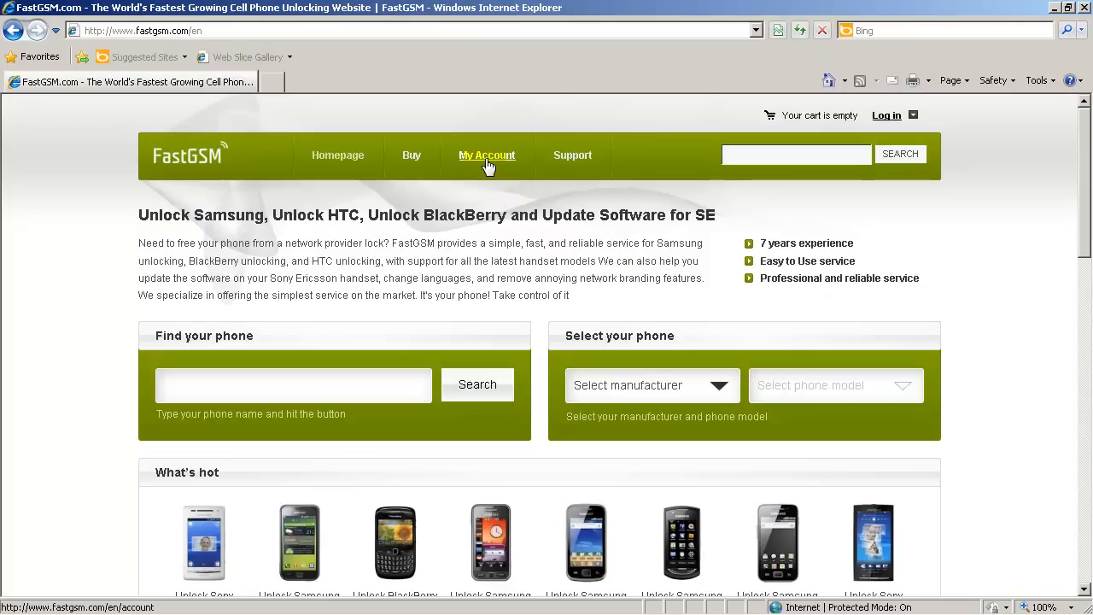
pyautogui.click(487, 154)
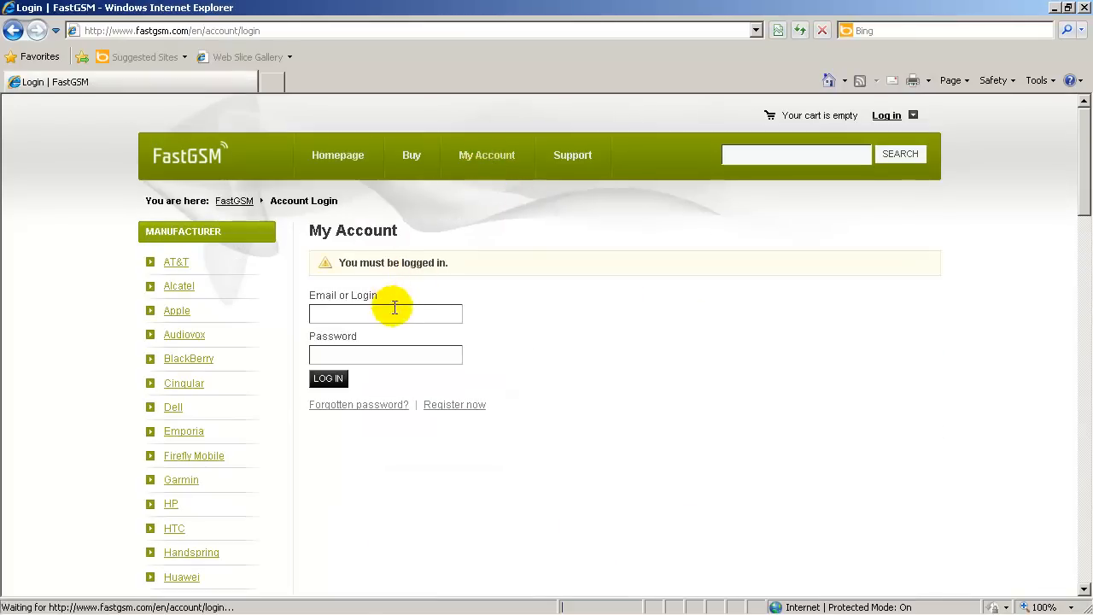
# Enter the email and password and sign in to the FastGSM account
pyautogui.write('your@email')
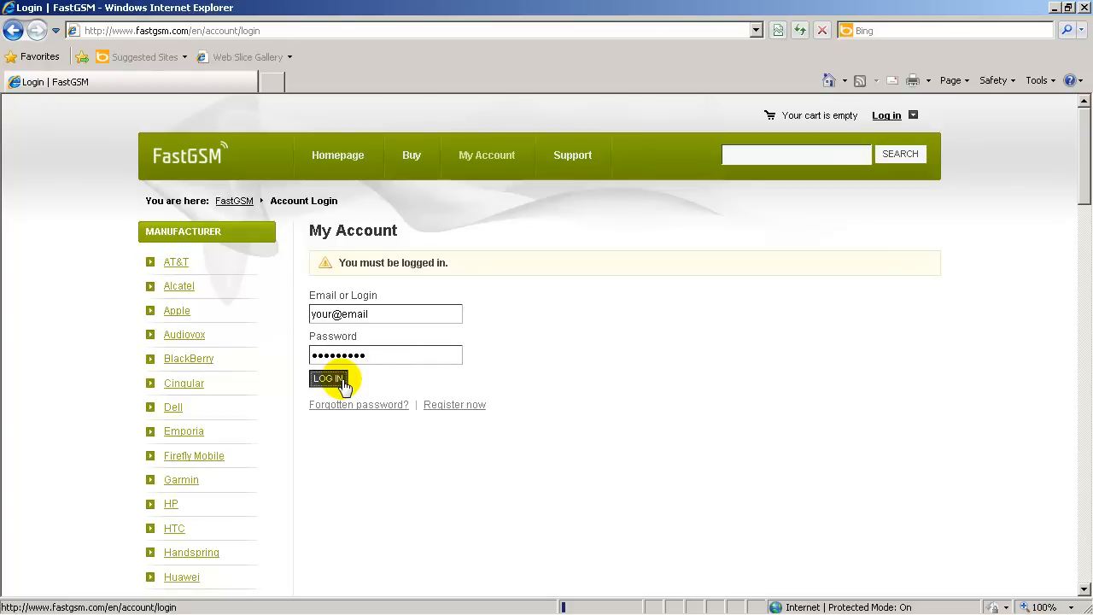
pyautogui.click(328, 380)
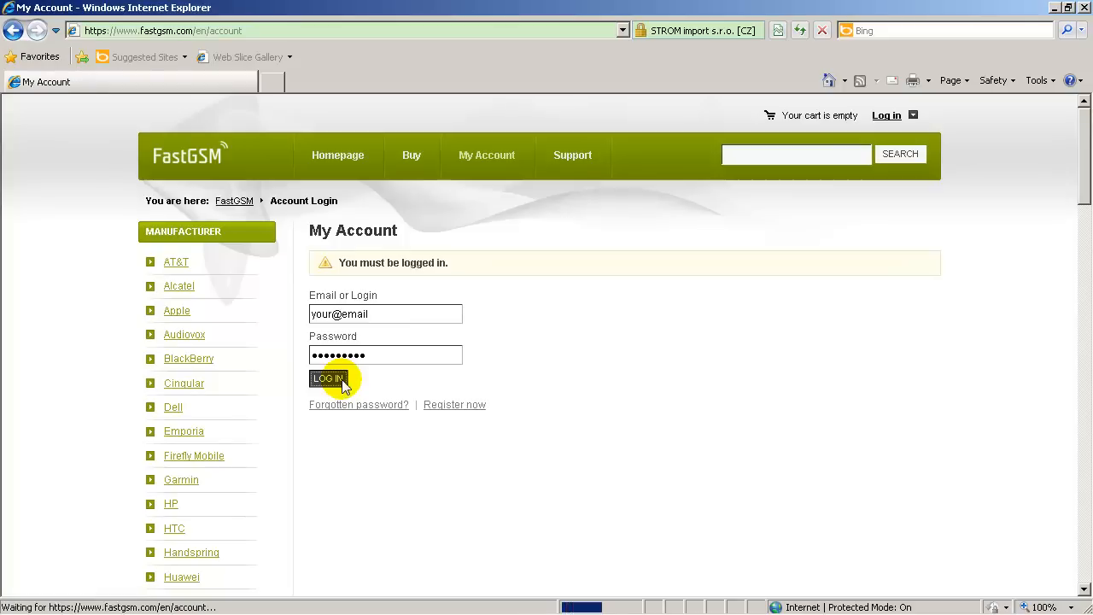
pyautogui.click(331, 380)
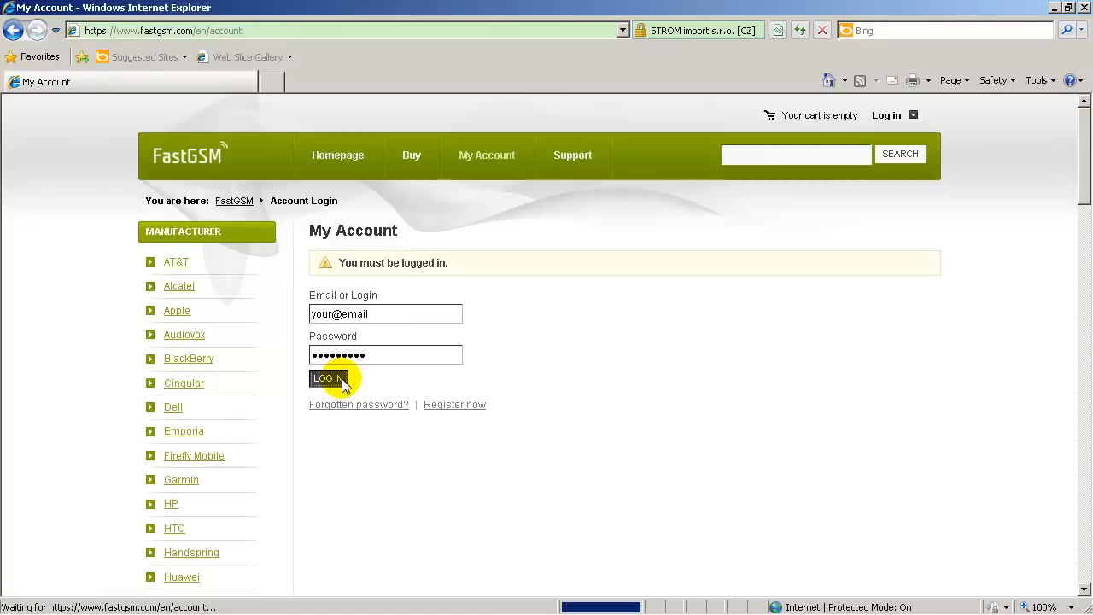
# Choose the Unlock UK Vodafone - iPhone service and proceed to its order page
pyautogui.click(333, 379)
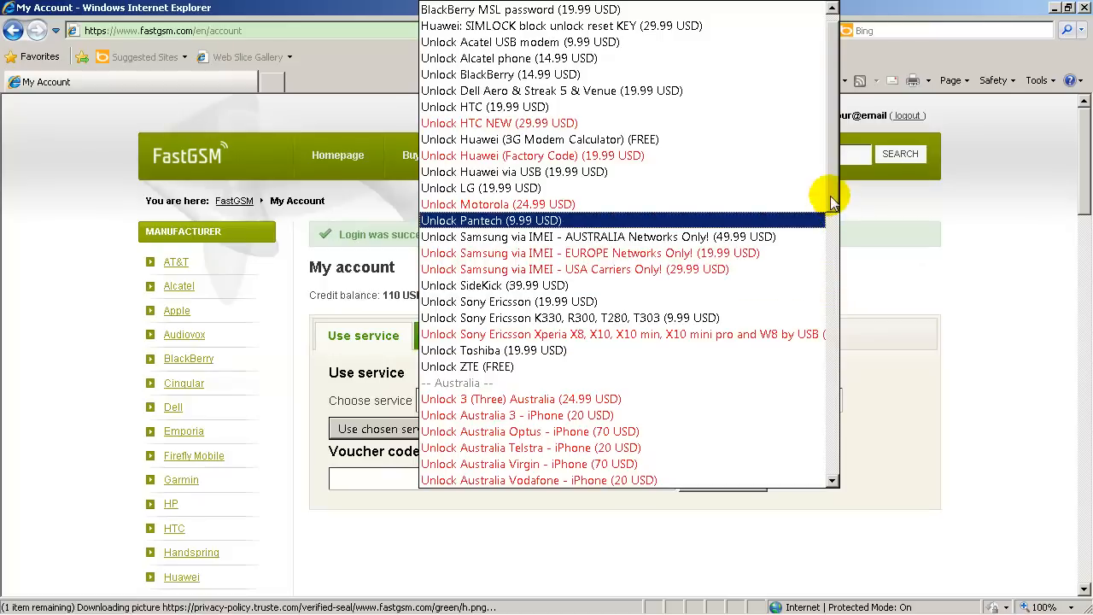
pyautogui.scroll(-3)
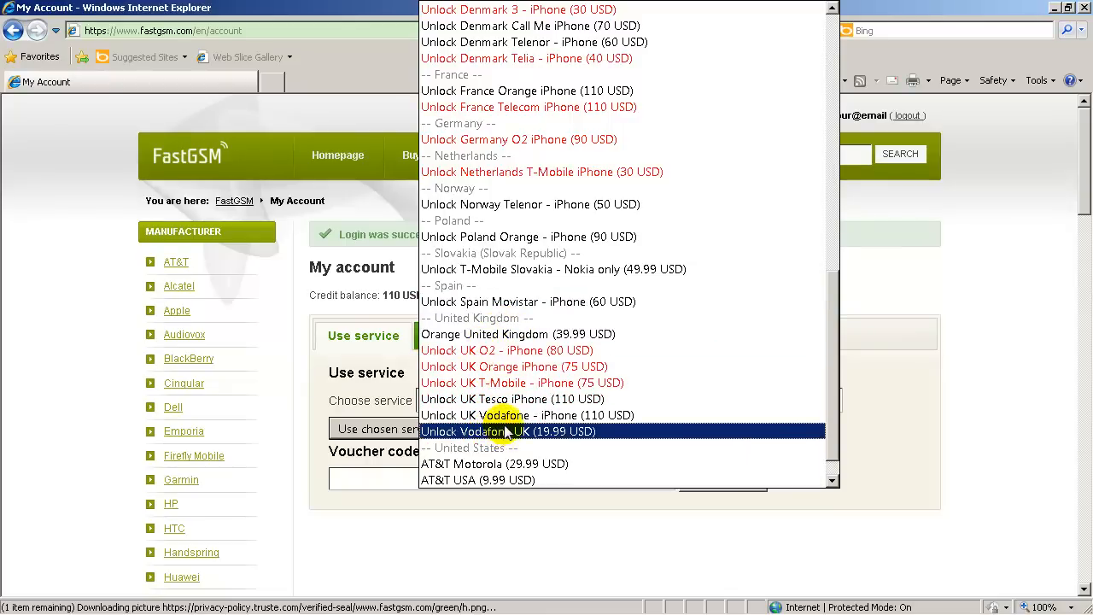
pyautogui.click(496, 416)
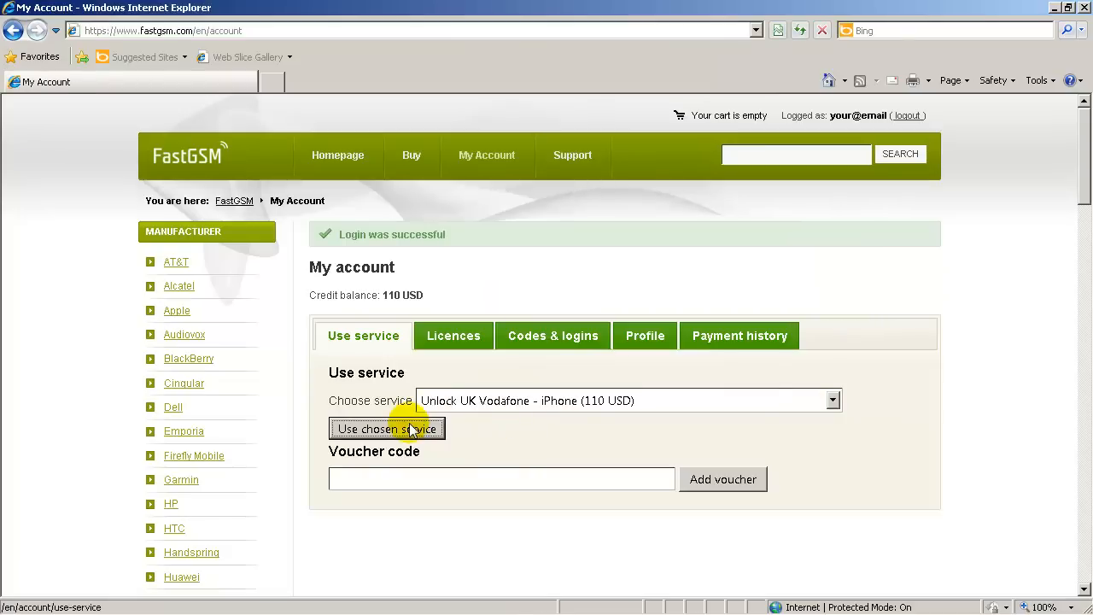
pyautogui.click(386, 427)
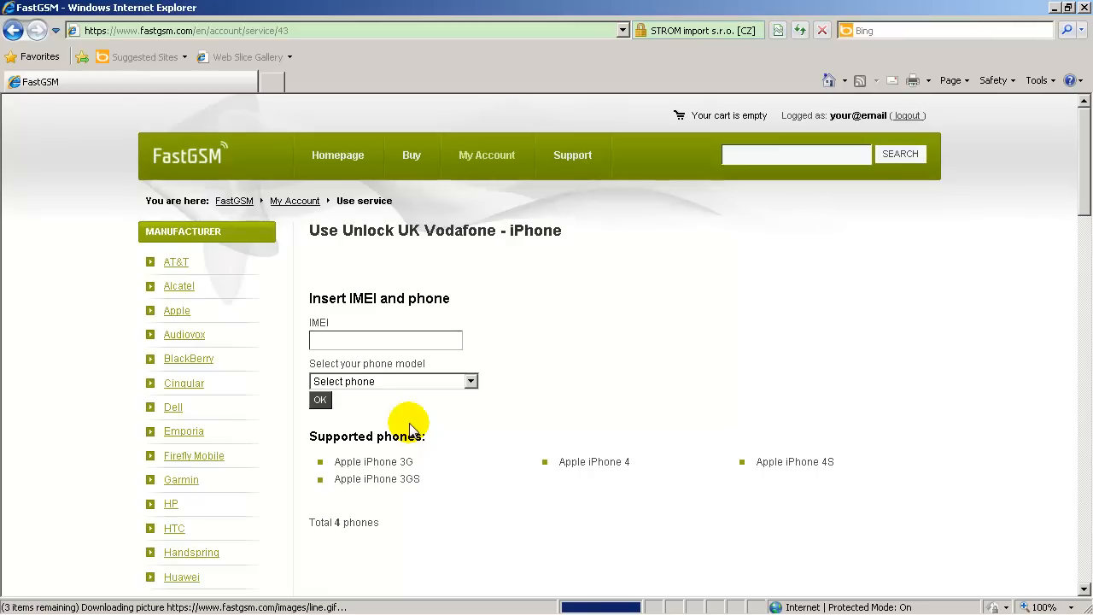
# Enter IMEI 123456 and pick iPhone 4 as the phone model
pyautogui.click(386, 340)
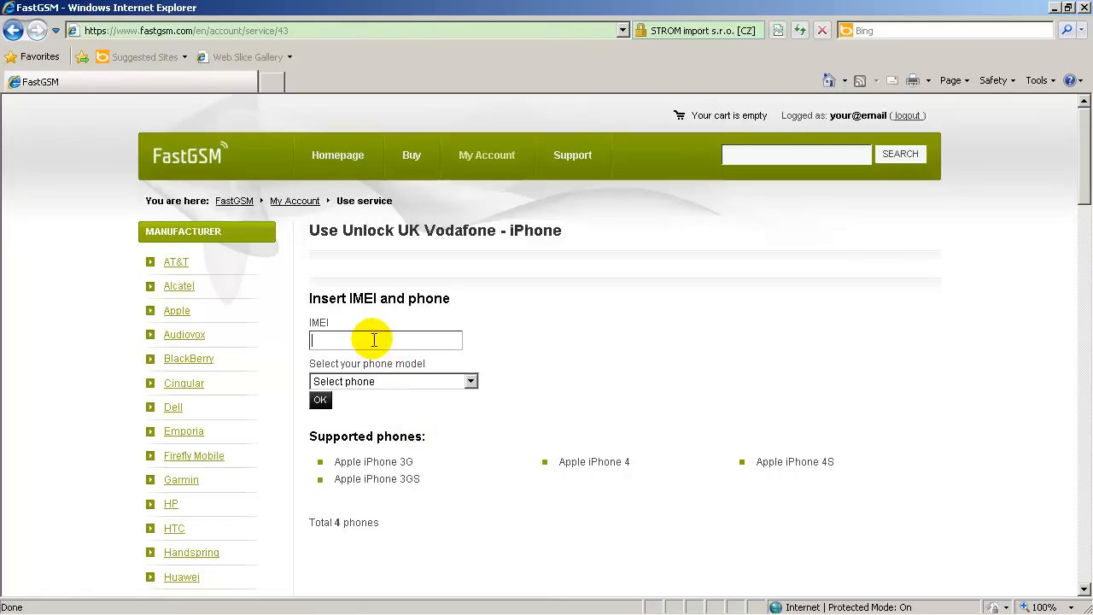
pyautogui.write('123456781234568')
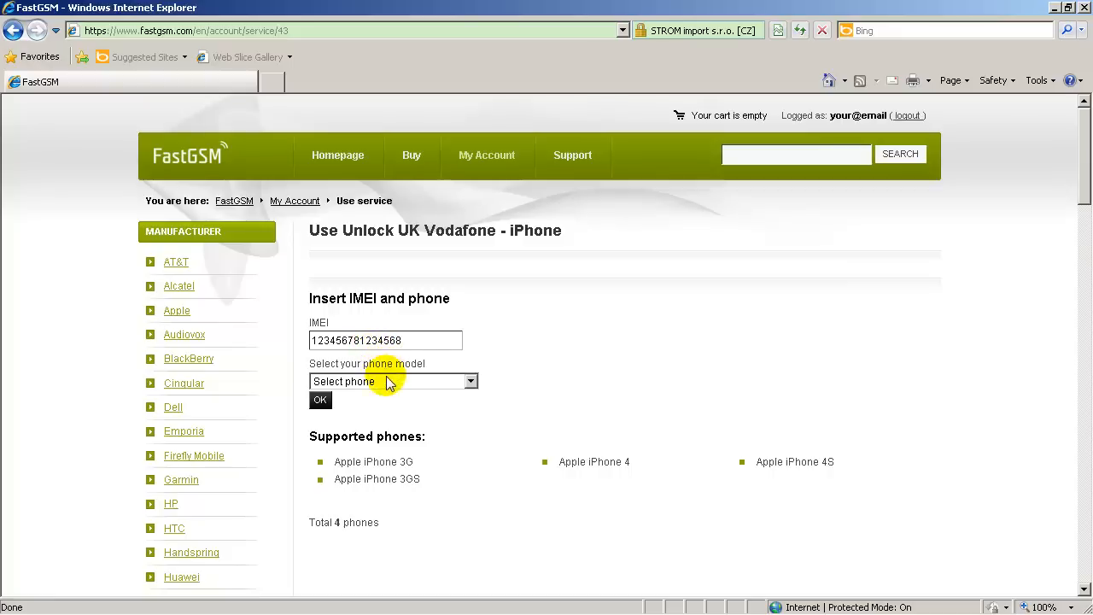
pyautogui.click(393, 381)
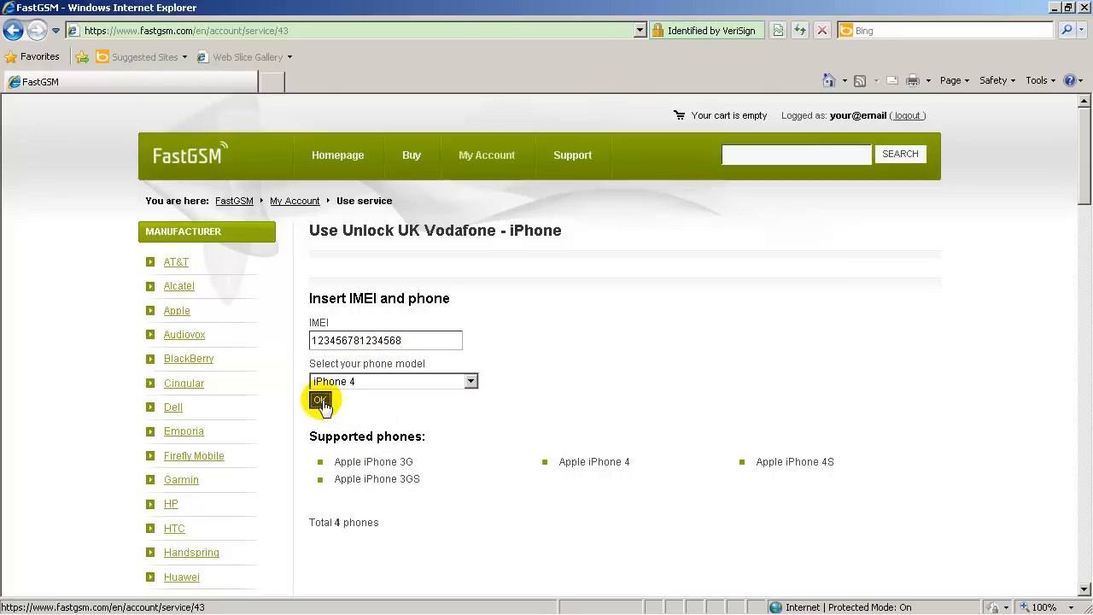
# Submit the unlock order and confirm using credit for it
pyautogui.click(321, 400)
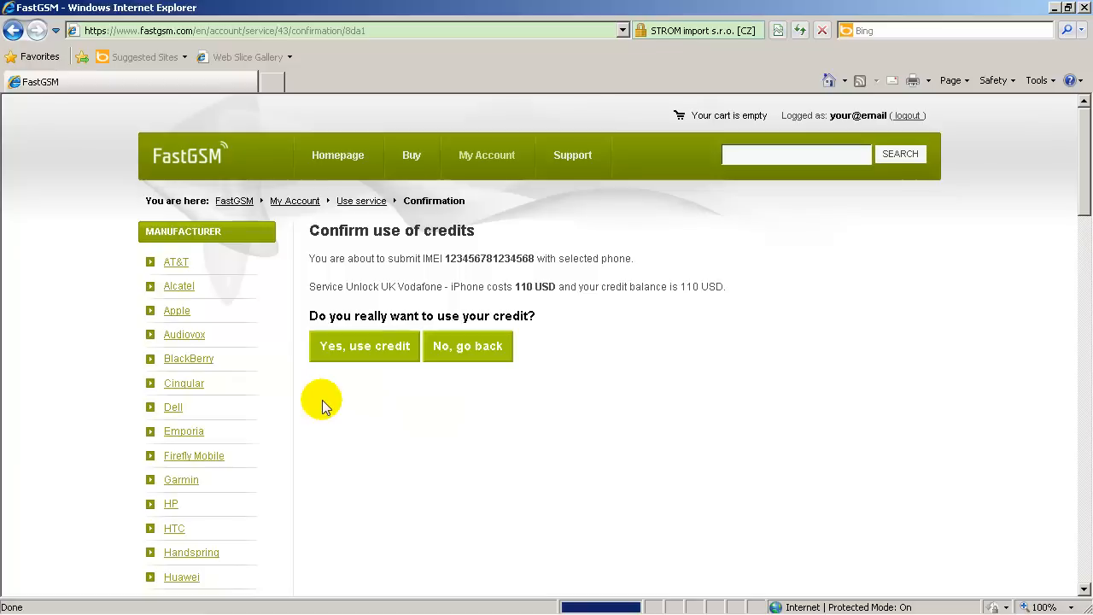
pyautogui.moveTo(365, 345)
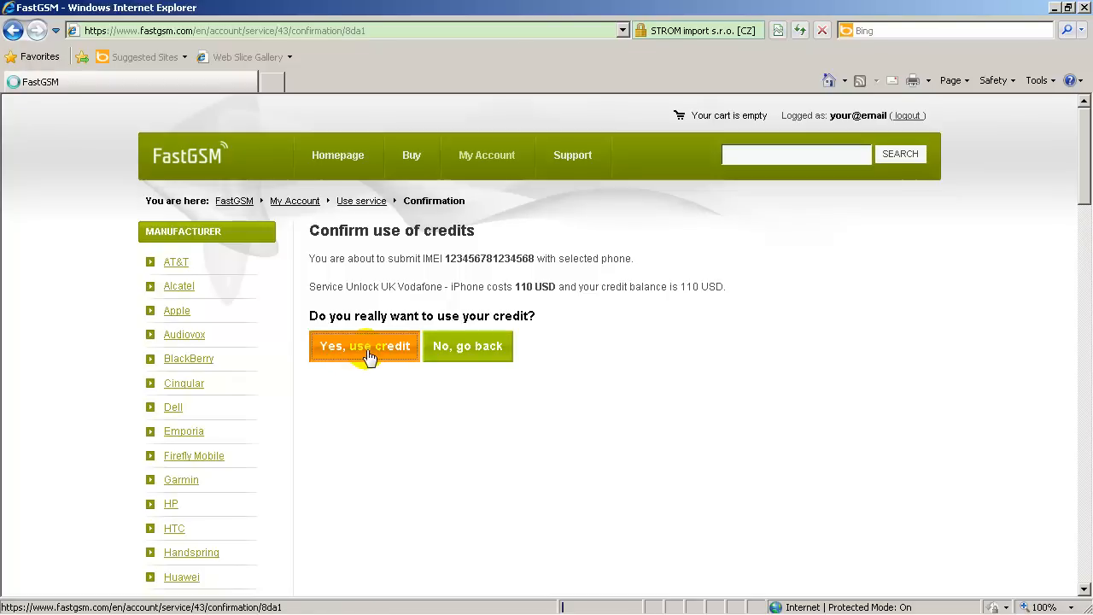
pyautogui.click(366, 346)
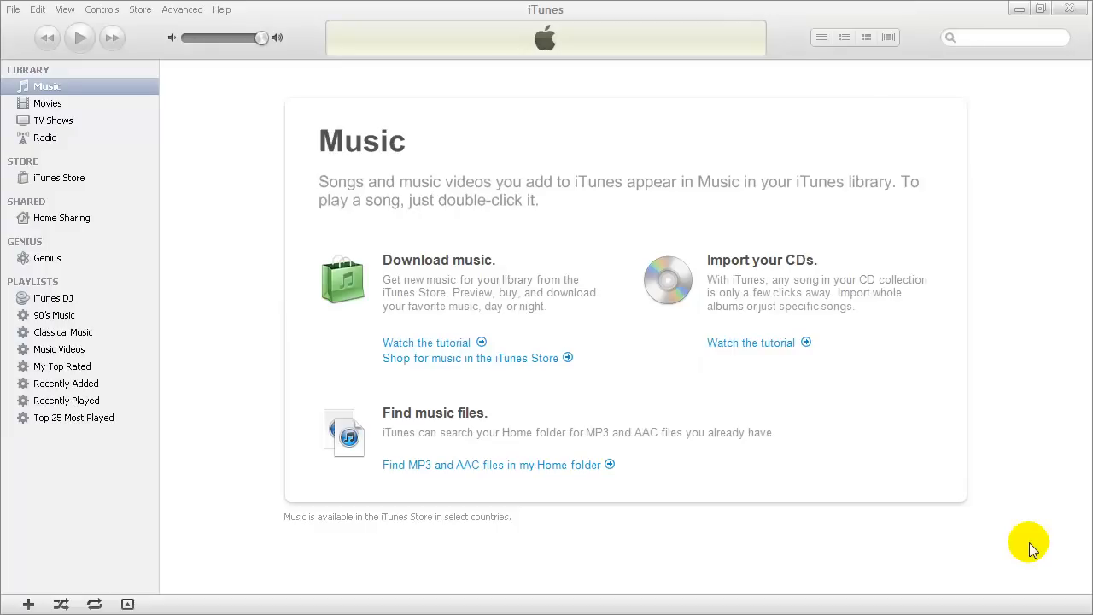
pyautogui.moveTo(762, 460)
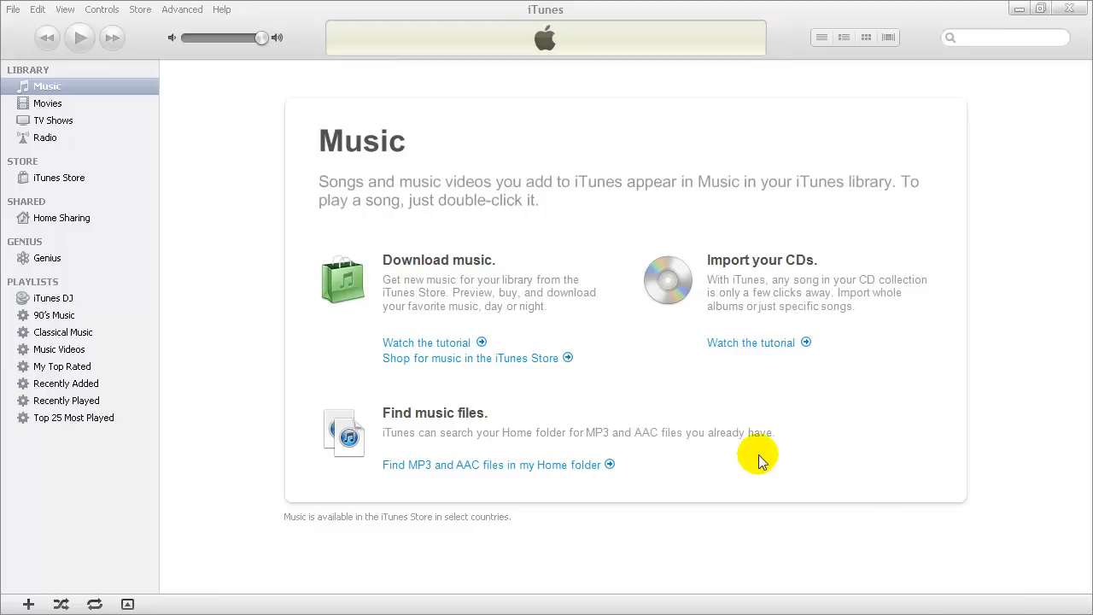